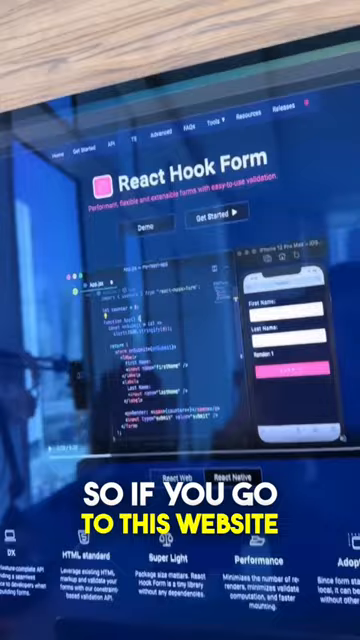
pyautogui.scroll(-3)
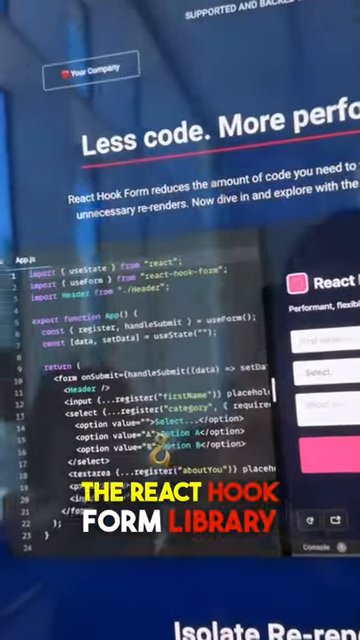
pyautogui.scroll(-3)
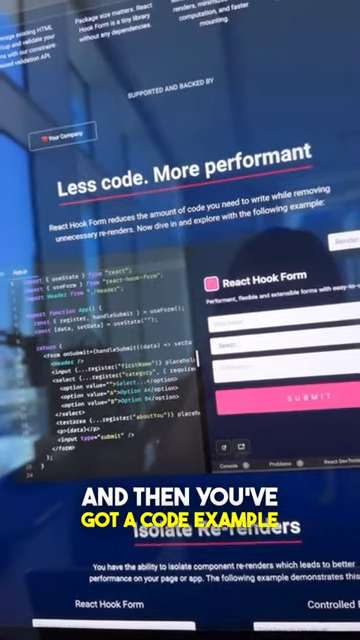
pyautogui.scroll(-3)
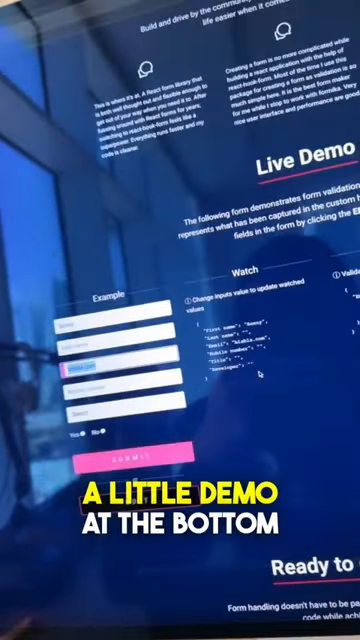